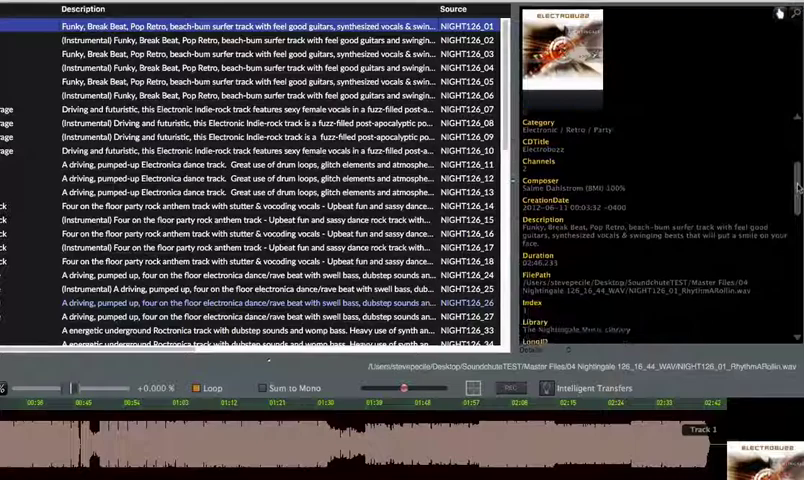
Scroll through the Finder folder holding the exported metadata and audio files
scroll(down, 3)
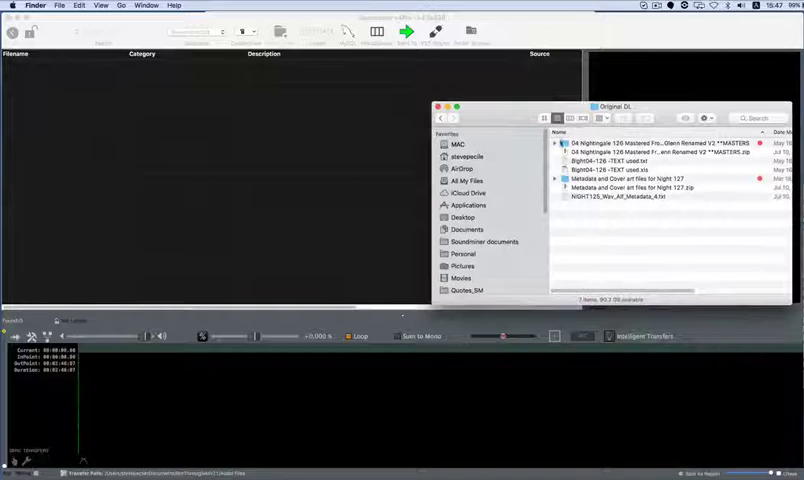
Close the Finder folder window, leaving Soundminer's empty database in front
click(650, 144)
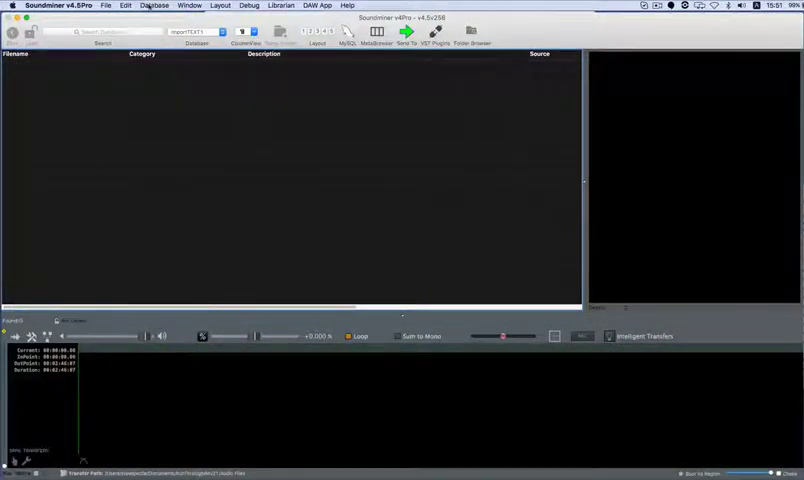
Import the exported metadata text file so the NIGHT126 records fill the database
click(152, 4)
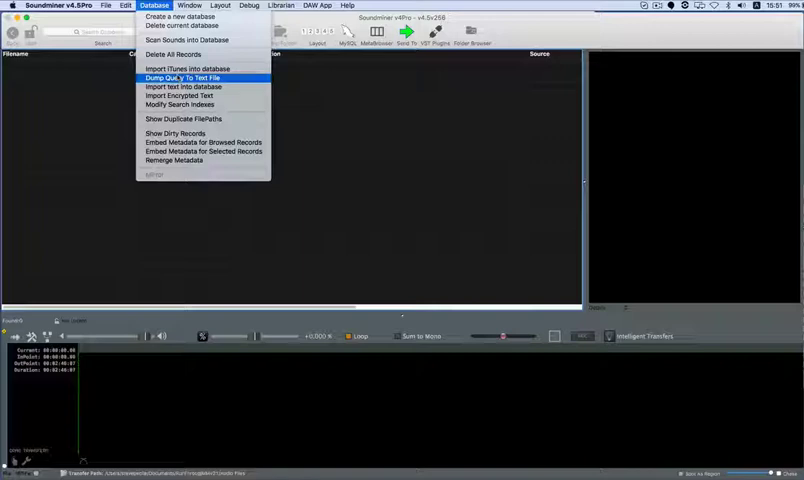
mouse_move(184, 88)
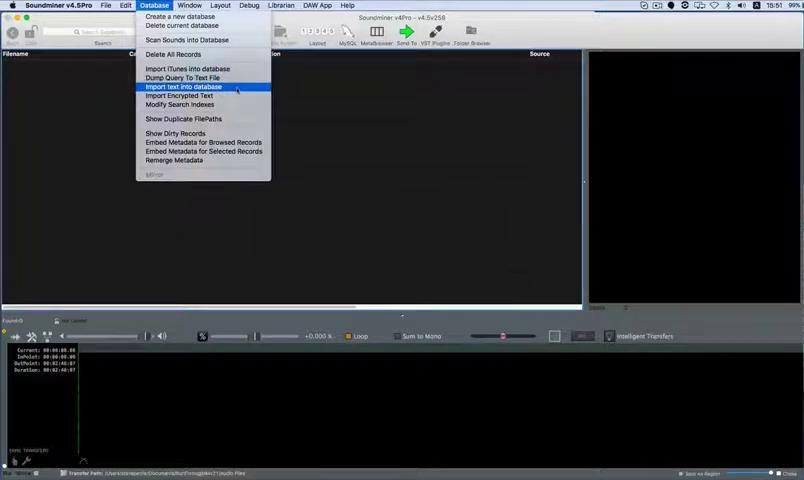
click(182, 84)
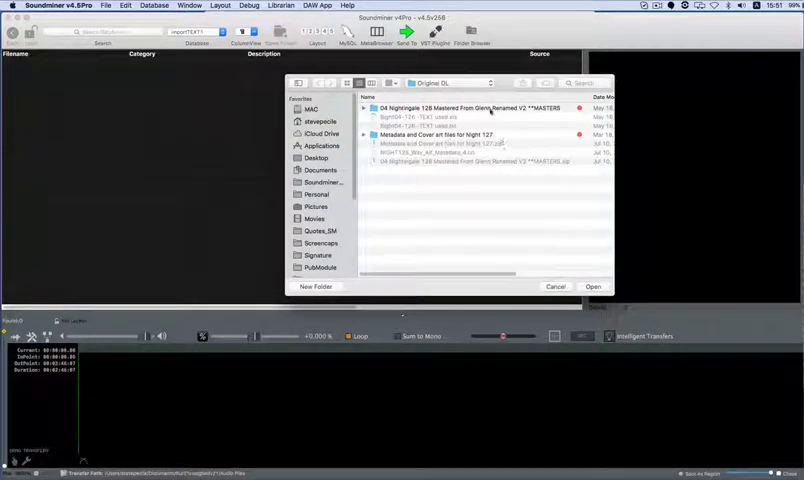
click(592, 286)
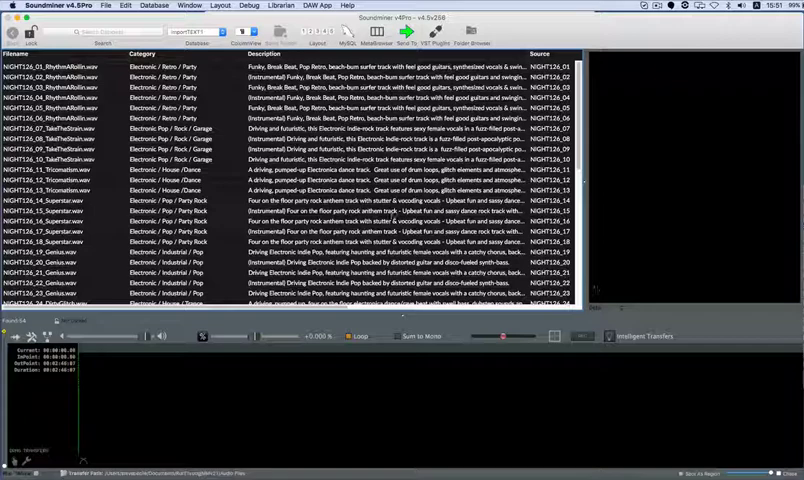
Load a NIGHT126 record with its waveform and artwork and move Source beside Filename
click(150, 160)
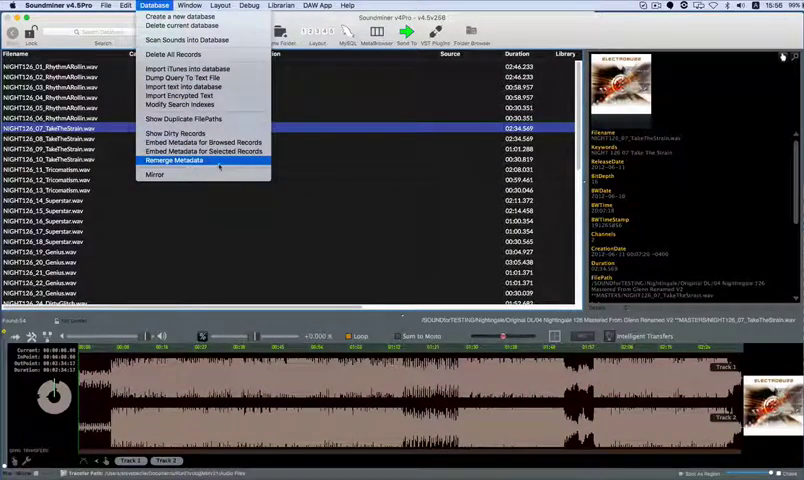
click(176, 160)
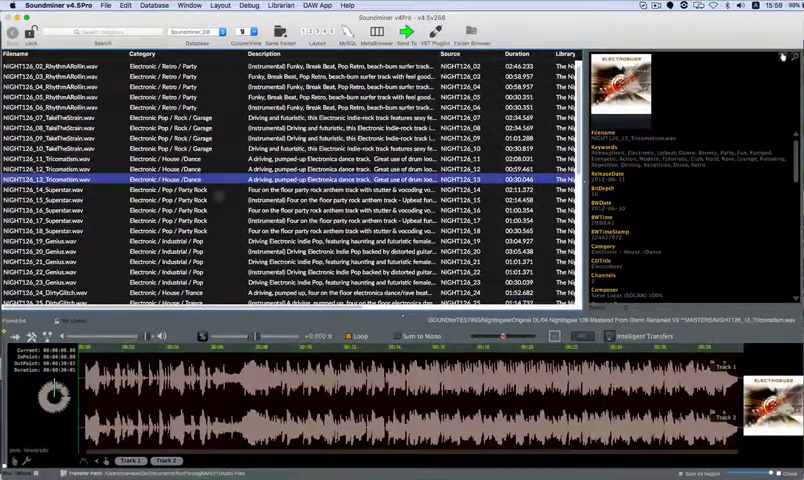
click(188, 4)
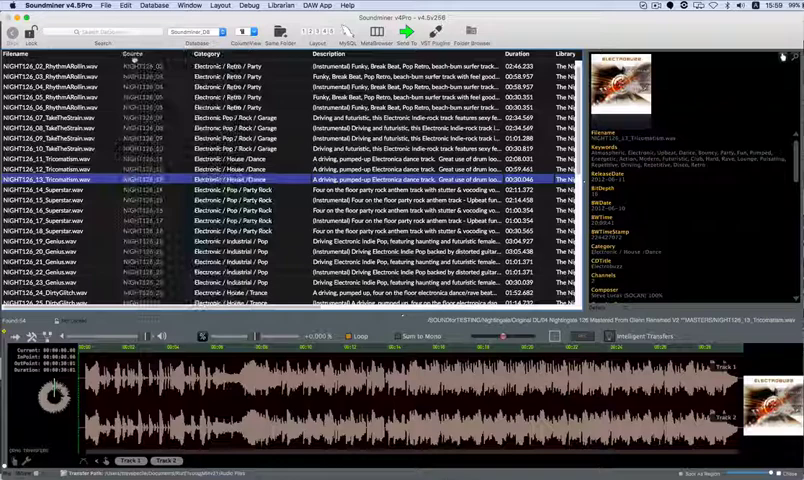
Dump the current query to a text file saved as 'New Export'
click(152, 6)
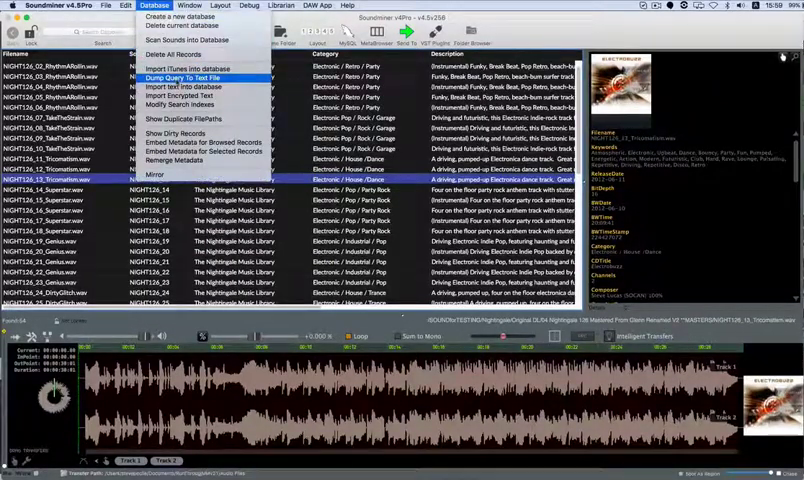
click(178, 78)
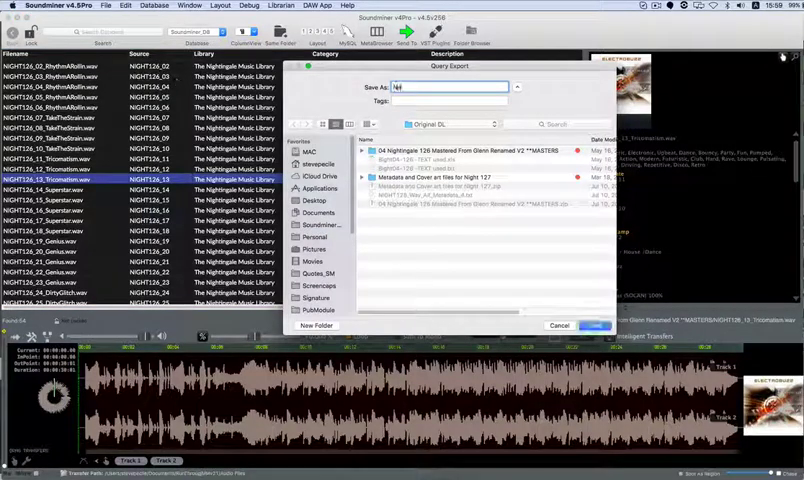
text(New Export)
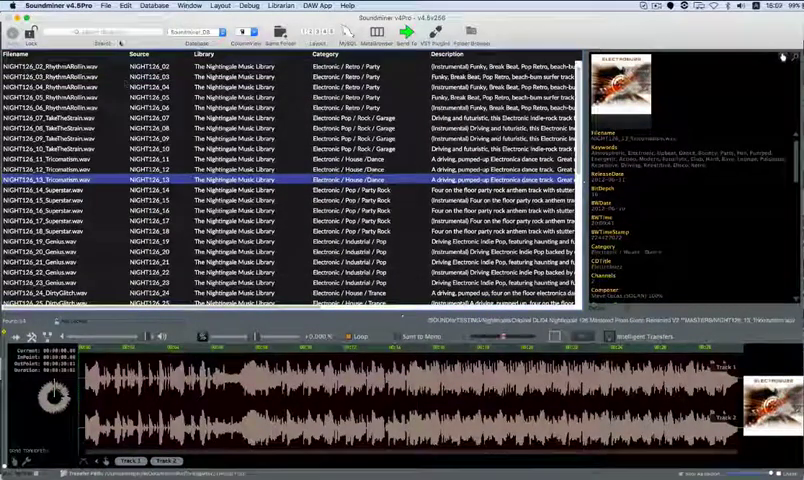
click(152, 6)
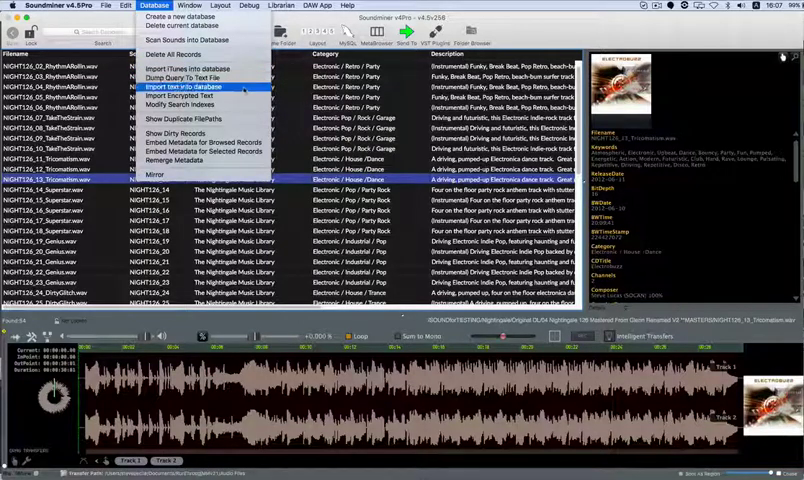
mouse_move(180, 104)
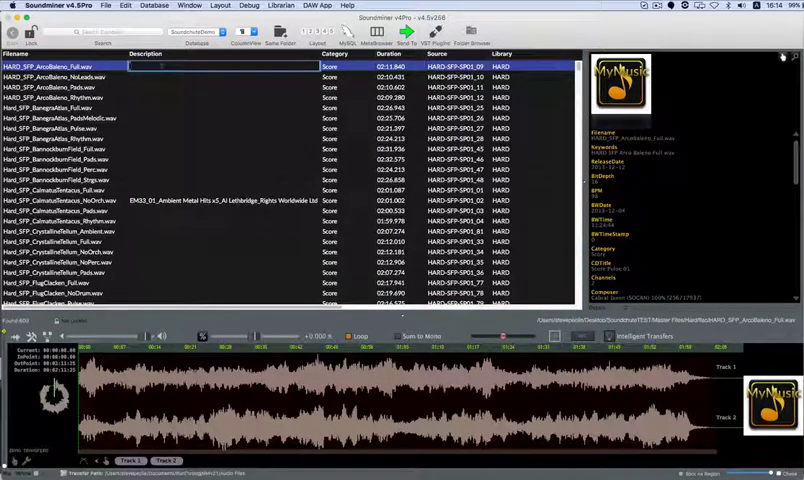
Describe the first HARD_SFF file as 'I am adding information here' and embed the metadata
text(I am adding)
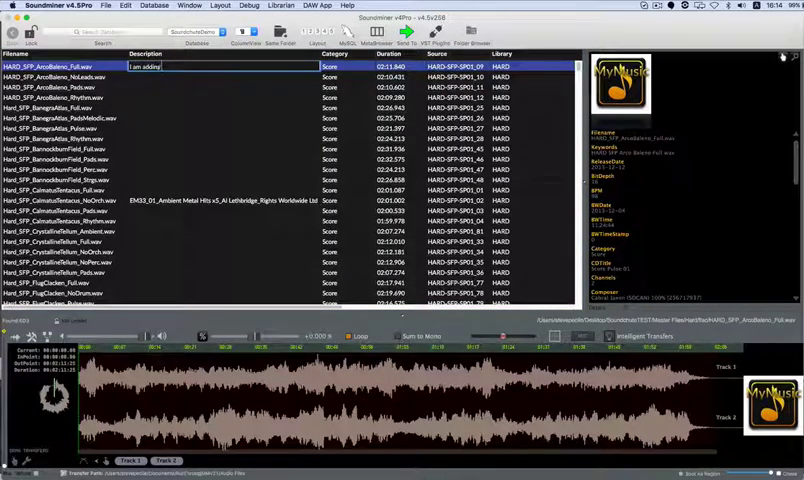
text(information here)
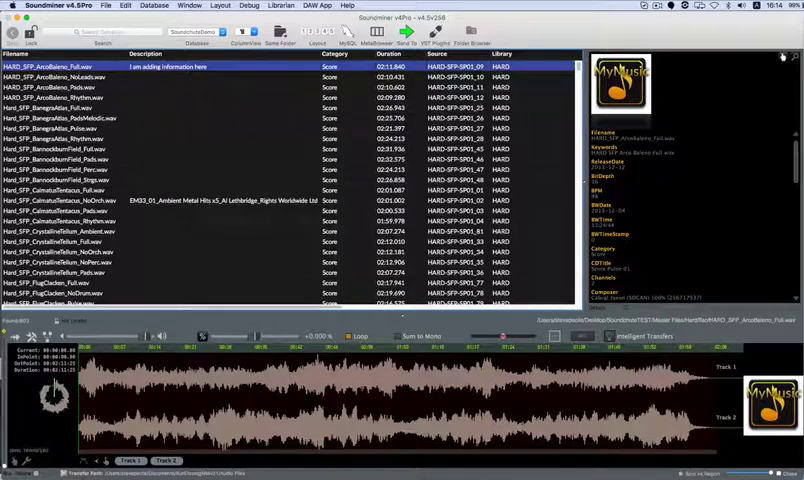
click(152, 4)
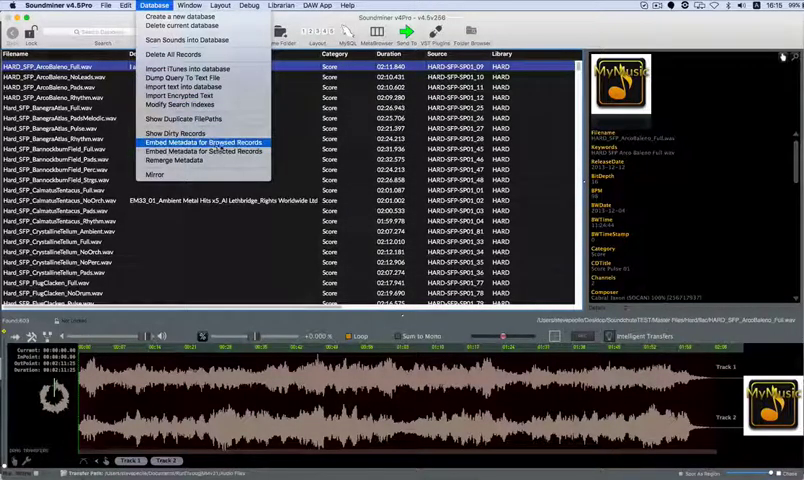
mouse_move(204, 152)
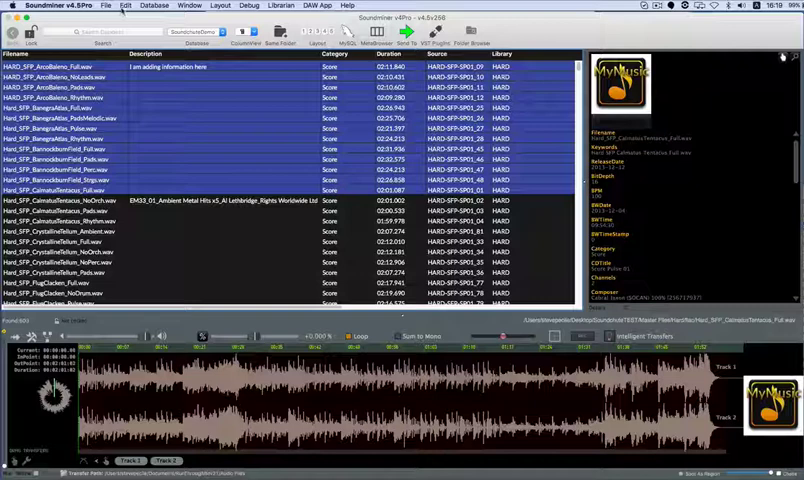
Launch Edit Selected to batch-edit the chosen HARD tracks in the Edit Records window
click(124, 4)
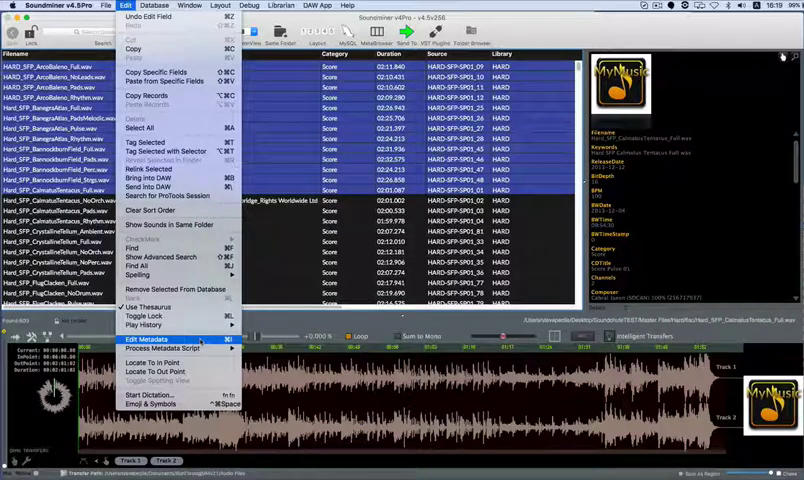
click(152, 340)
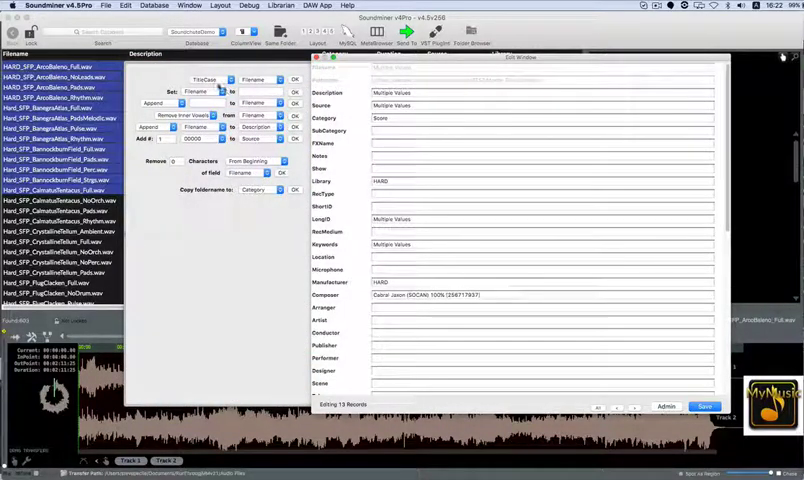
Choose the batch rule's source field and the operation it applies to the NIGHT126 records
click(210, 92)
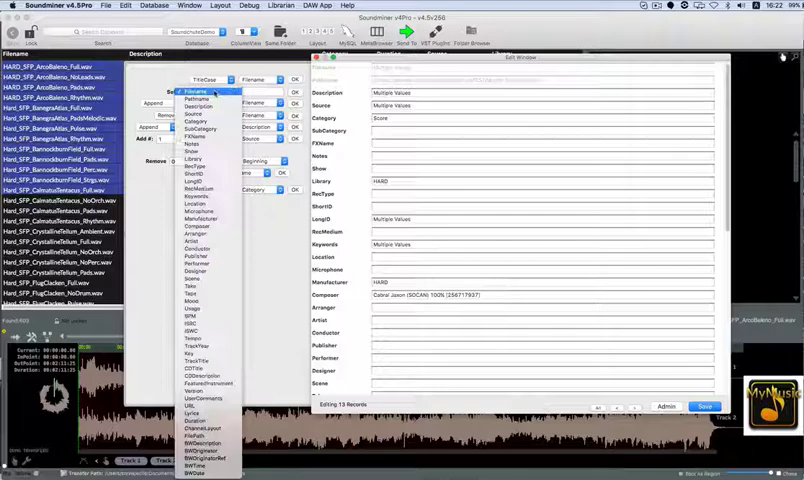
click(196, 92)
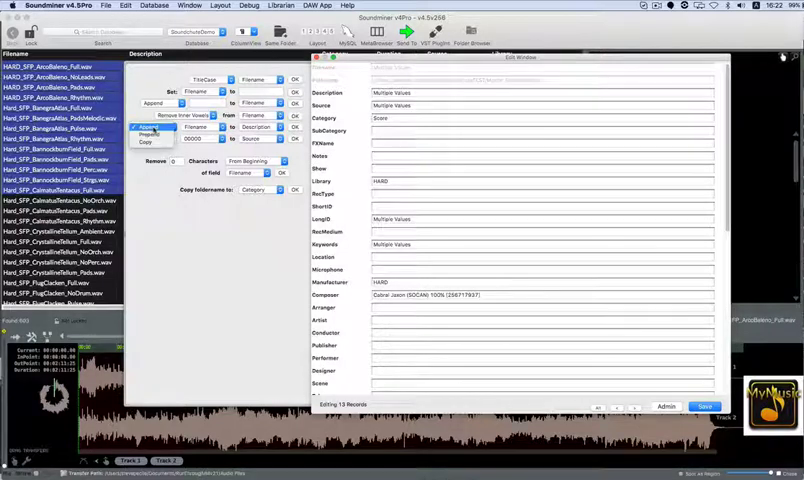
click(152, 136)
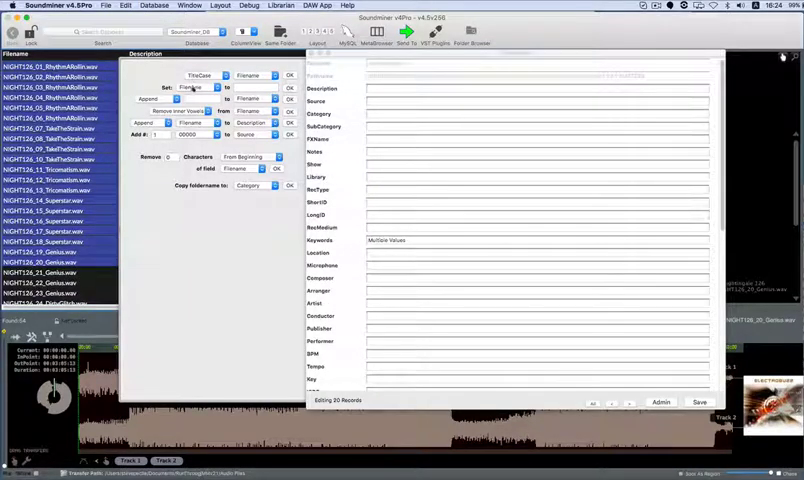
Set the chosen field to the value NIGHT126 across the NIGHT126 records
click(210, 76)
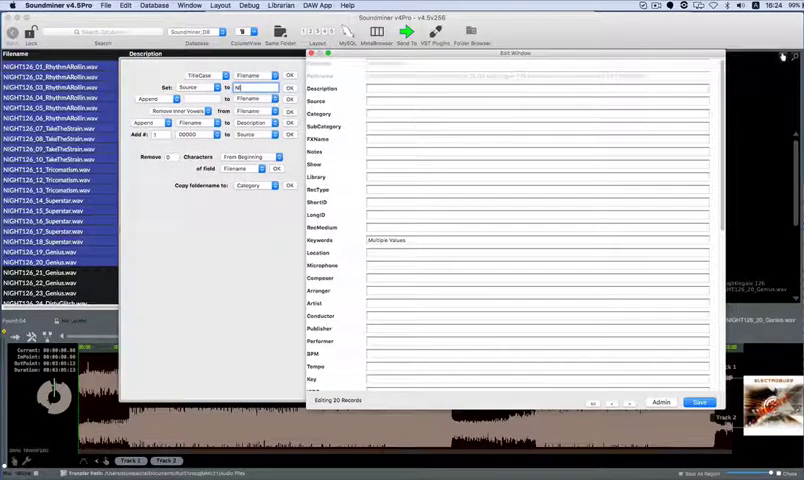
text(NIGHT126)
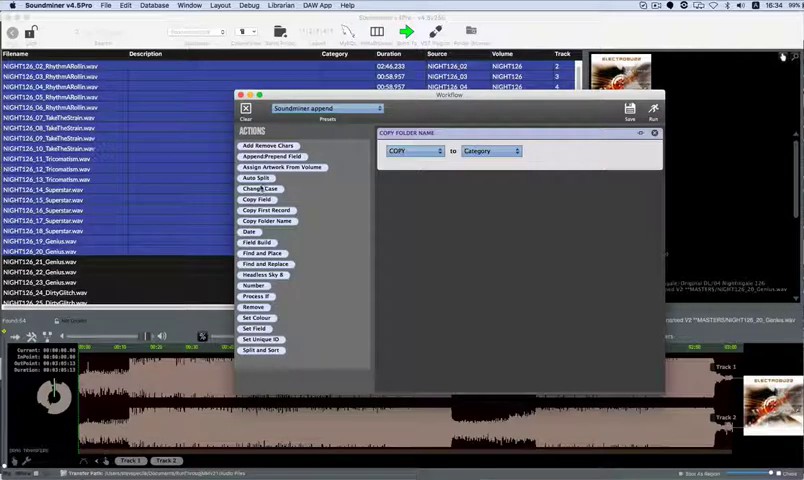
Add the Find & Replace action to the workflow, then load a saved workflow preset
click(260, 188)
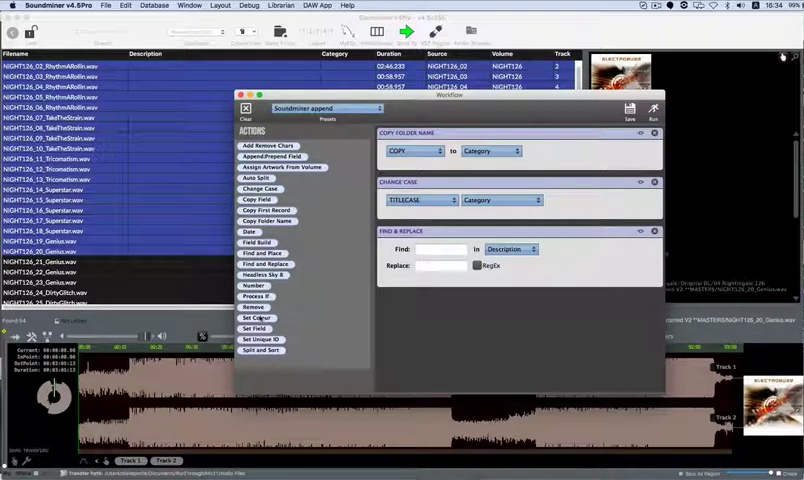
click(256, 316)
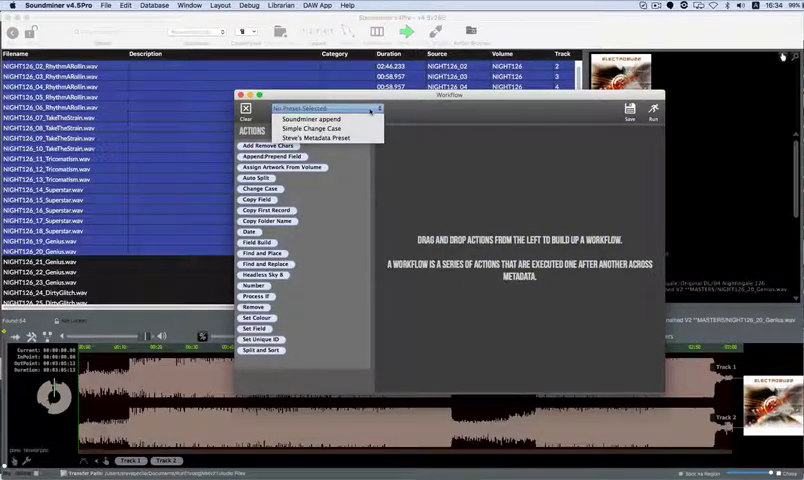
click(322, 136)
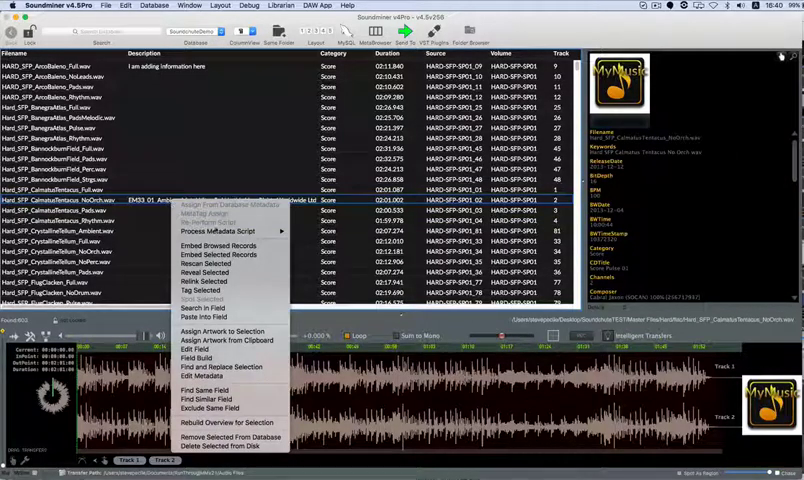
mouse_move(222, 368)
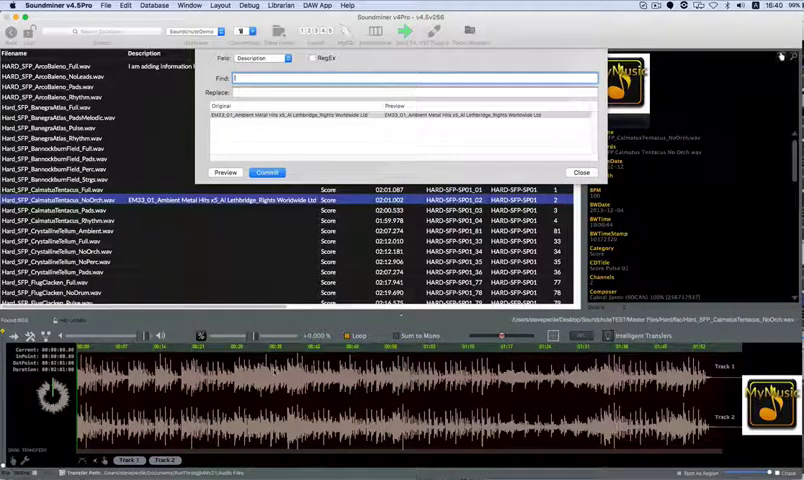
Enter a search pattern with EM and STEVE in Find and enable RegEx matching on Description
text(EM33)
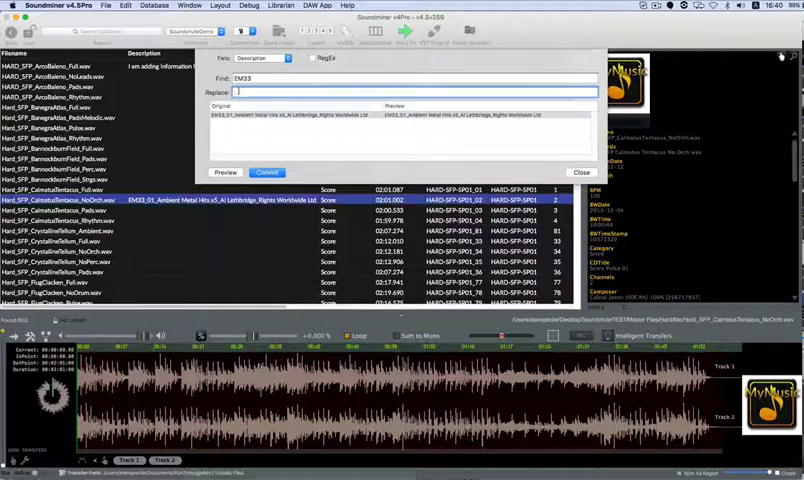
text(STEVE)
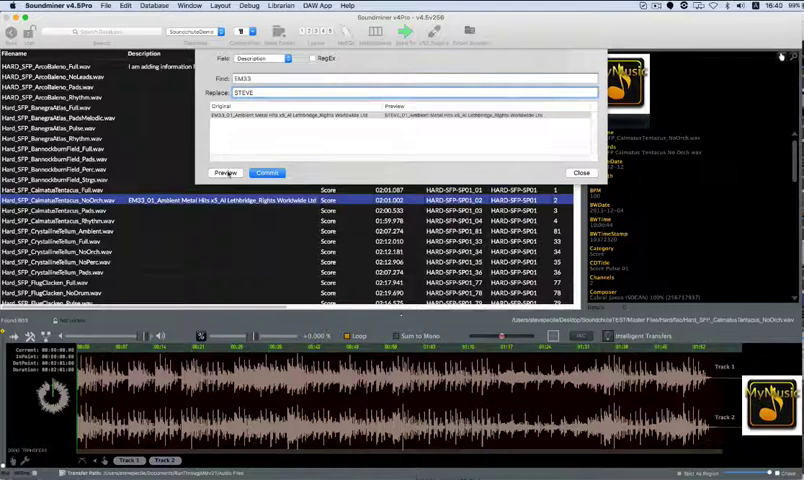
click(266, 172)
text((.+?_.+?)_.*)
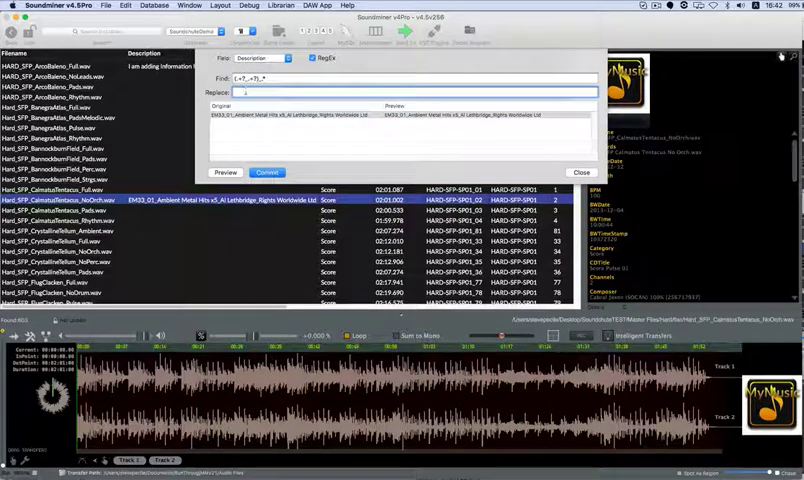
Replace the matched description text with the captured group $1
text($1)
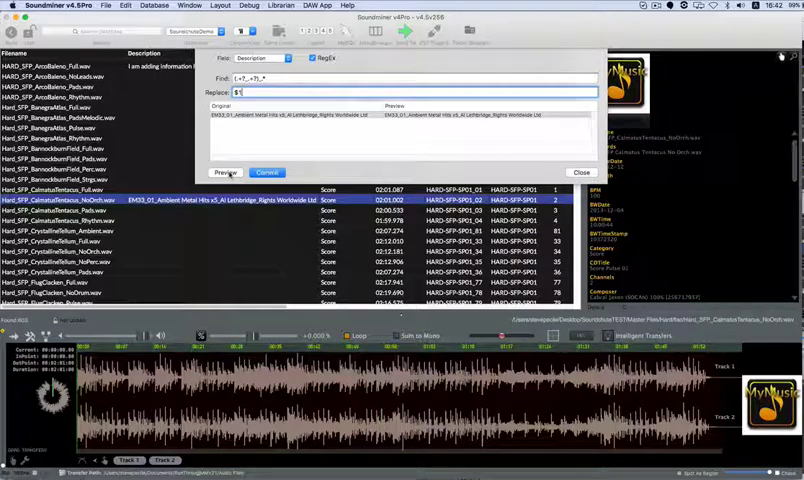
click(224, 172)
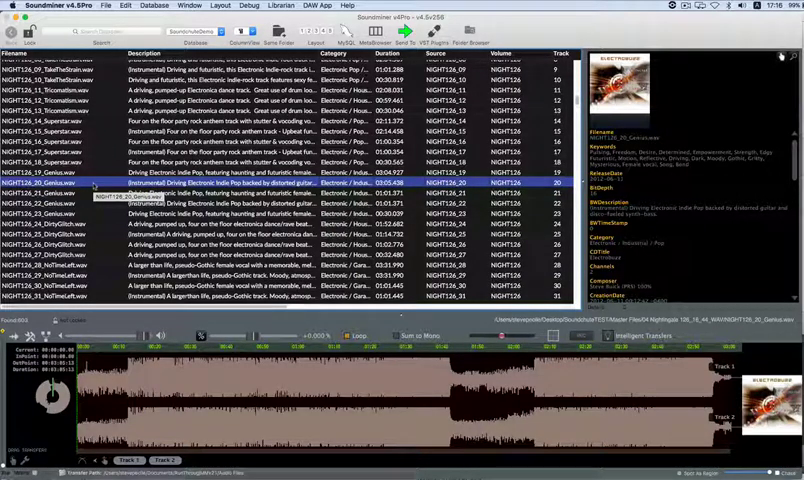
Use Field Build to set Filename from the <Source>_<Category>_<TrackTitle> schema
right_click(90, 184)
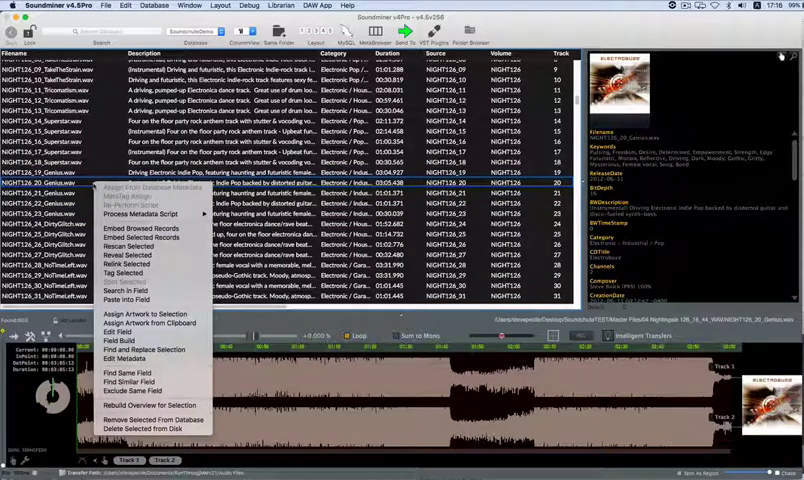
mouse_move(120, 340)
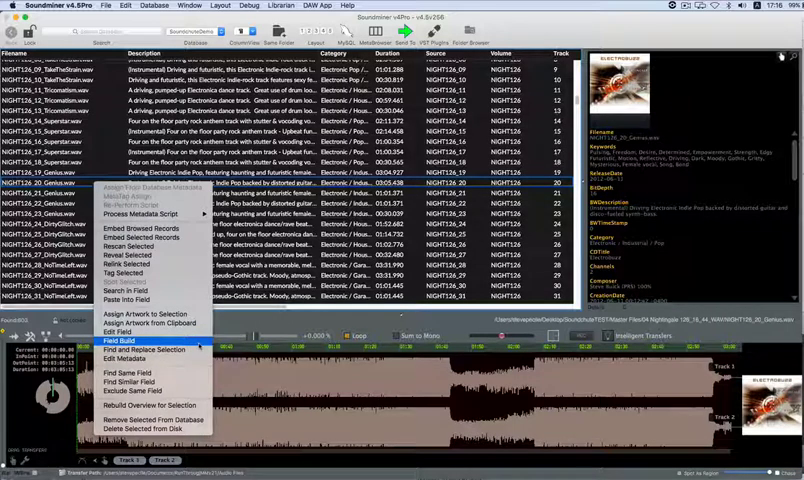
click(120, 342)
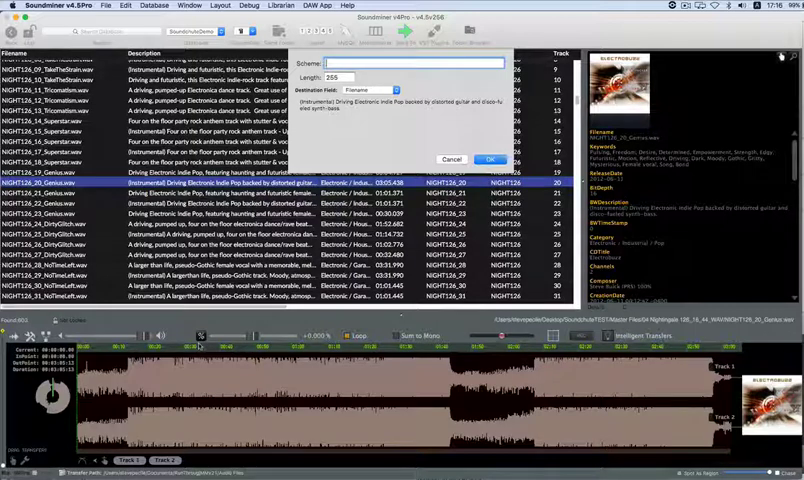
text(<)
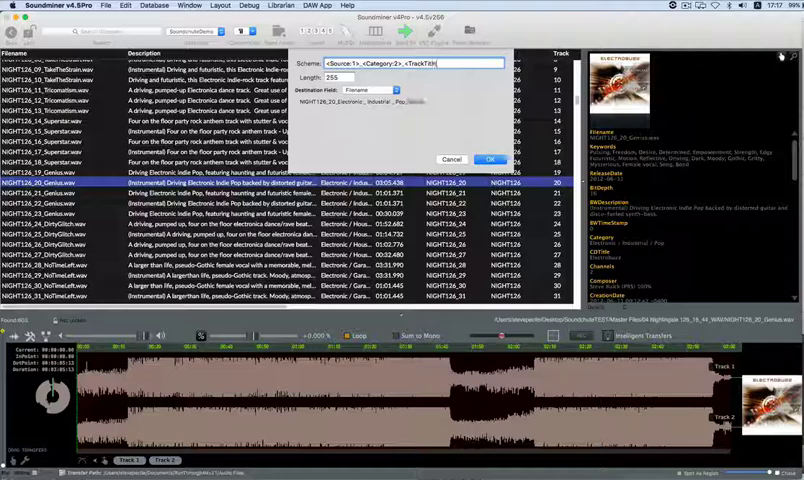
text(e:3>)
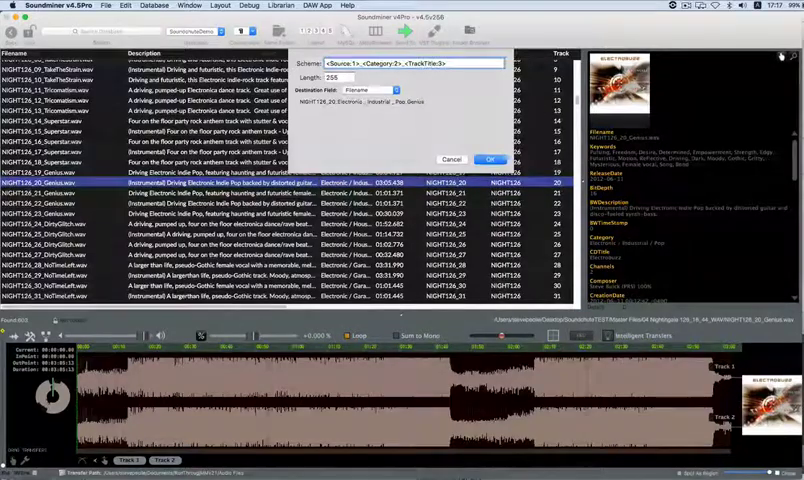
click(492, 160)
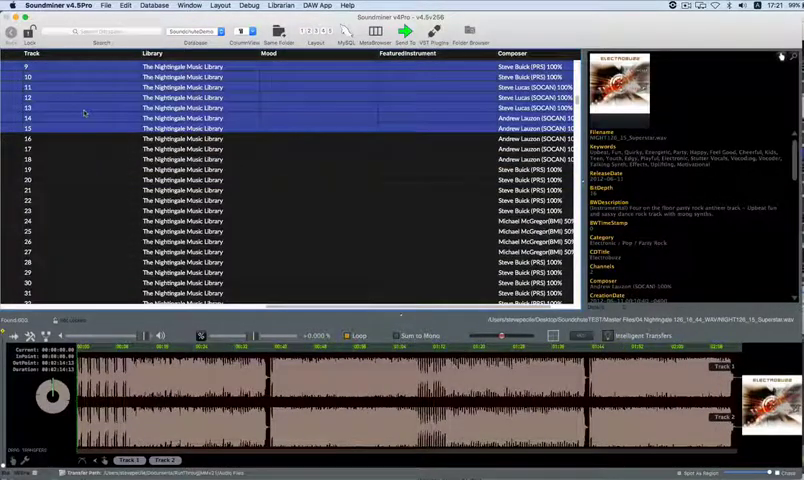
From the Music MetaTag panel, add Action, Ambient and Bouncy moods to the selected tracks
click(190, 4)
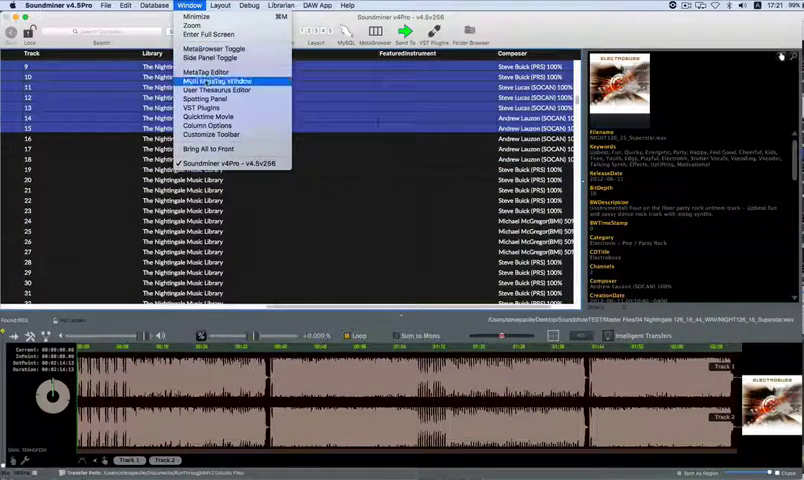
click(208, 80)
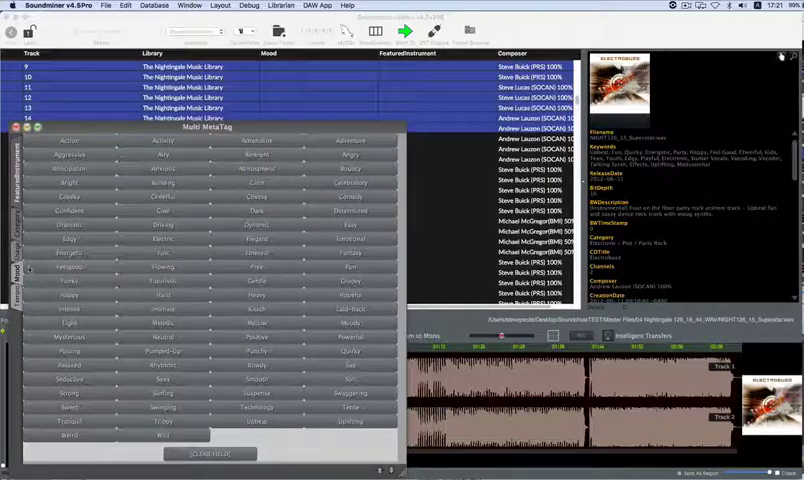
click(68, 140)
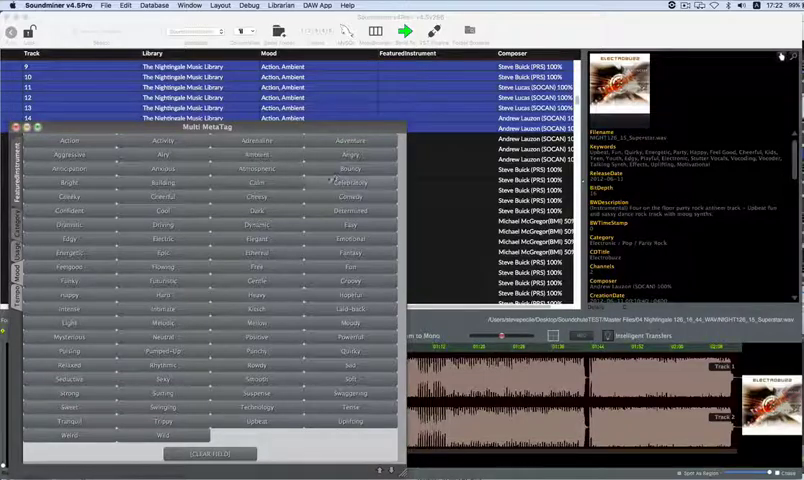
click(350, 168)
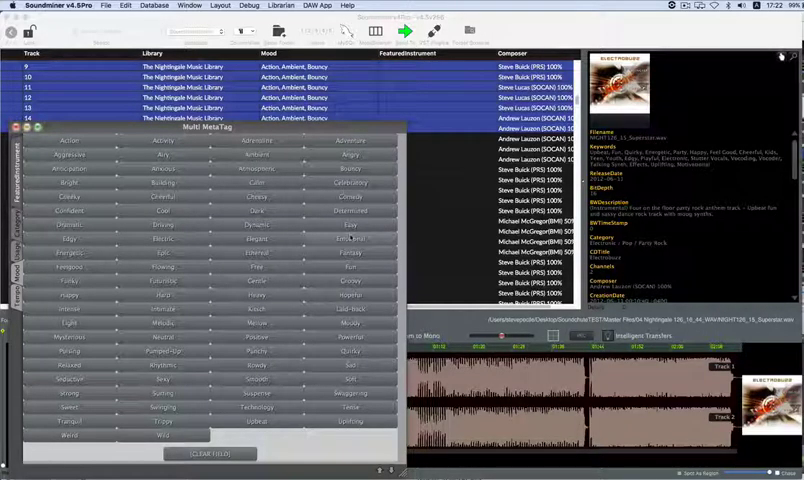
click(124, 4)
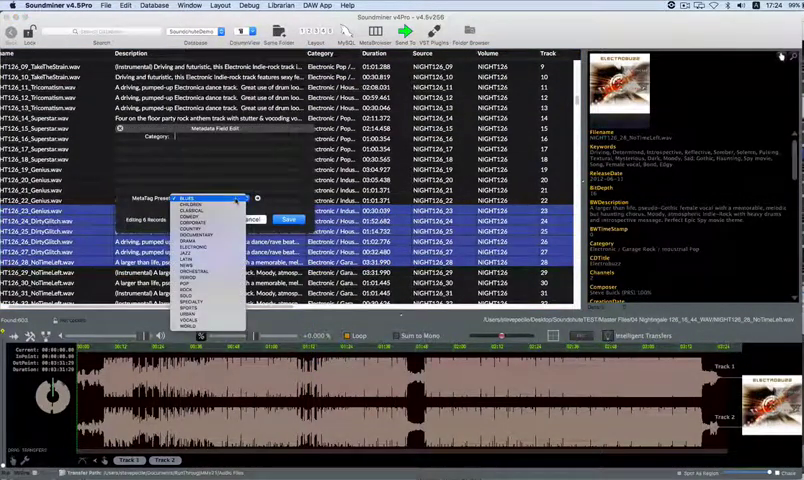
Apply one Category from the batch field-set dropdown to all selected tracks
click(184, 198)
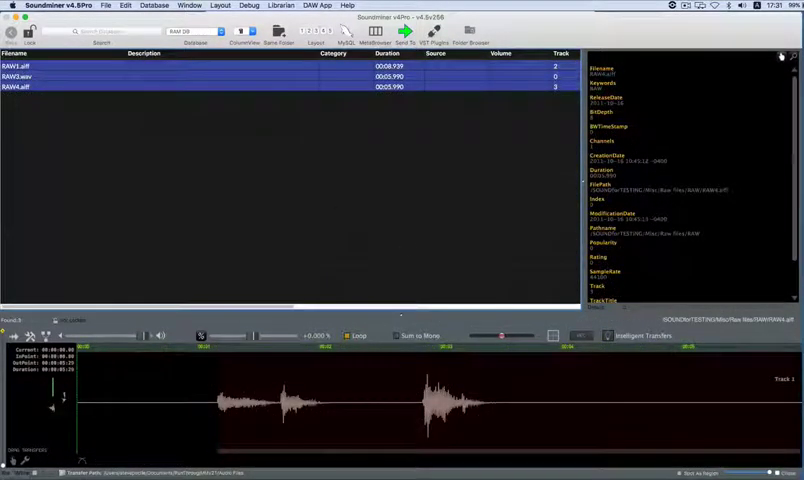
Assign the chosen .jpg image as artwork to the selected sound files
right_click(200, 76)
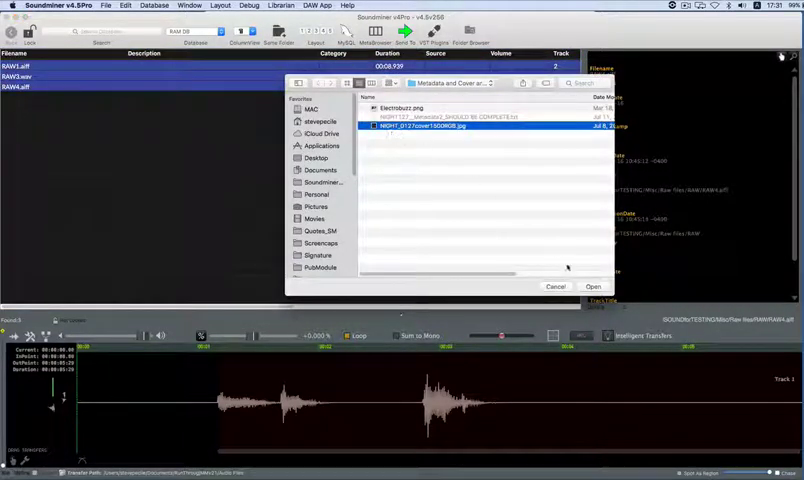
click(592, 286)
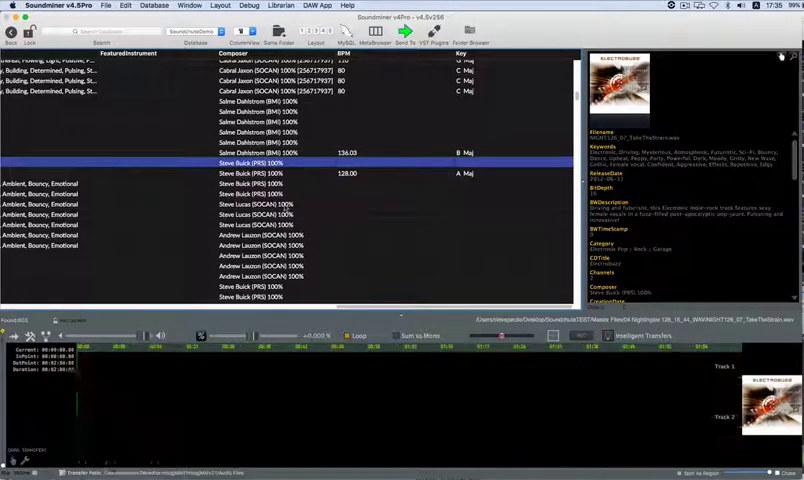
Calculate BPM/Key for the Andrew Lauer tracks and round BPM to 125, key A minor
click(250, 204)
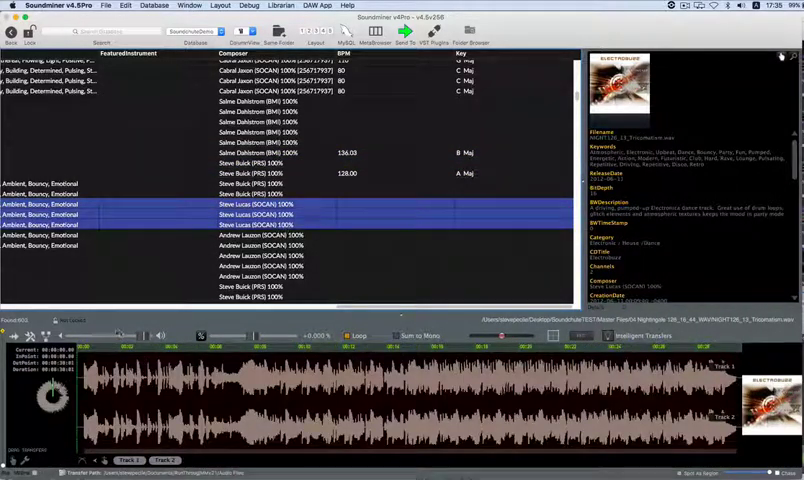
right_click(30, 336)
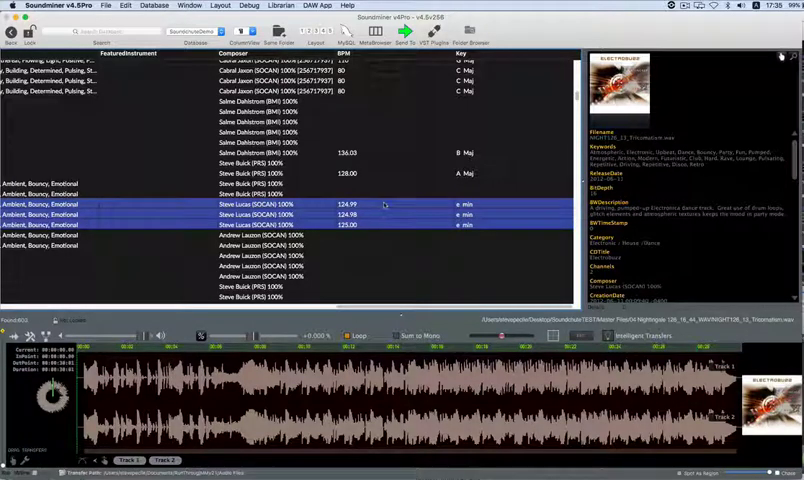
right_click(280, 214)
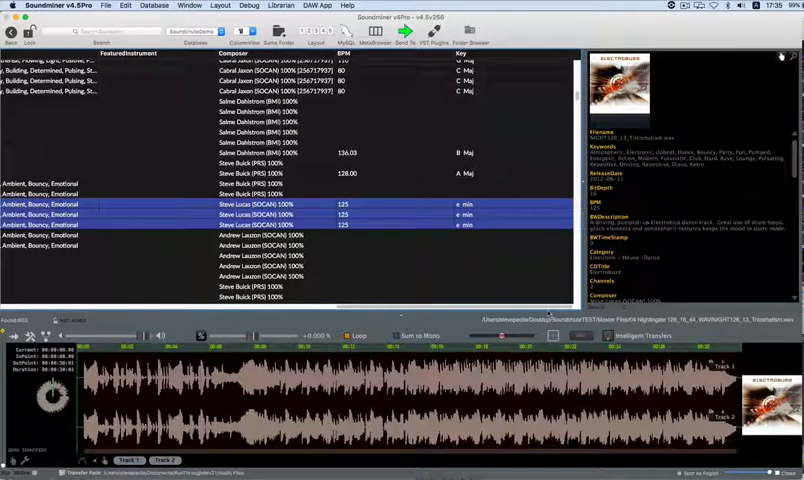
double_click(370, 224)
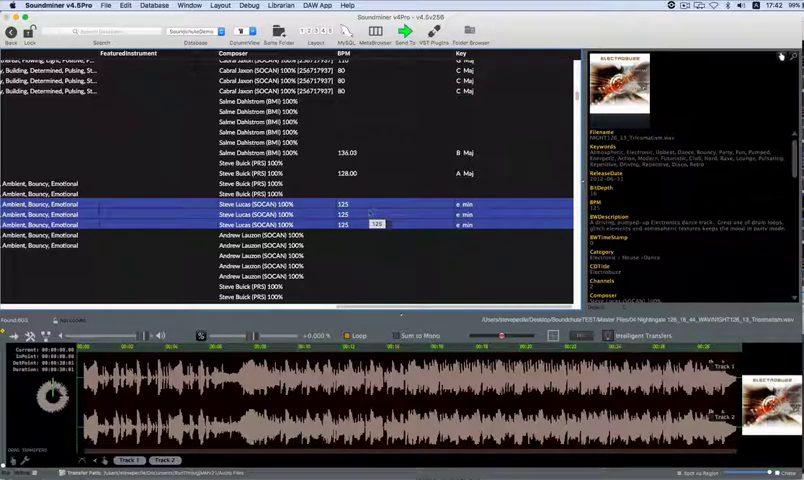
right_click(376, 224)
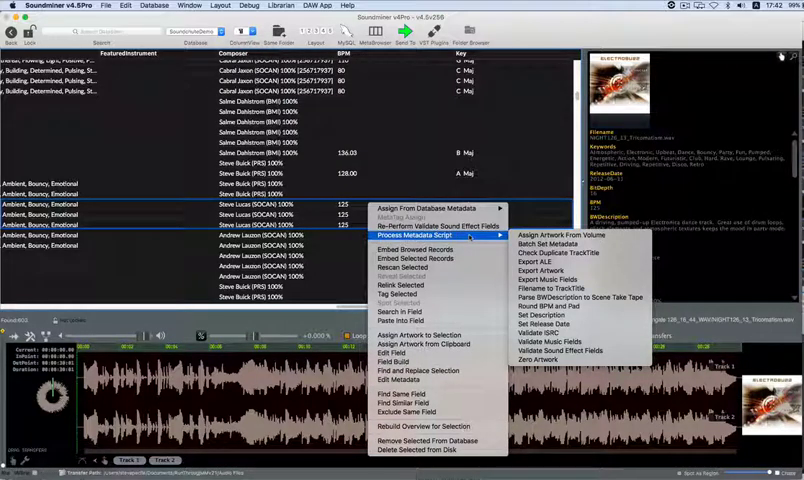
mouse_move(564, 234)
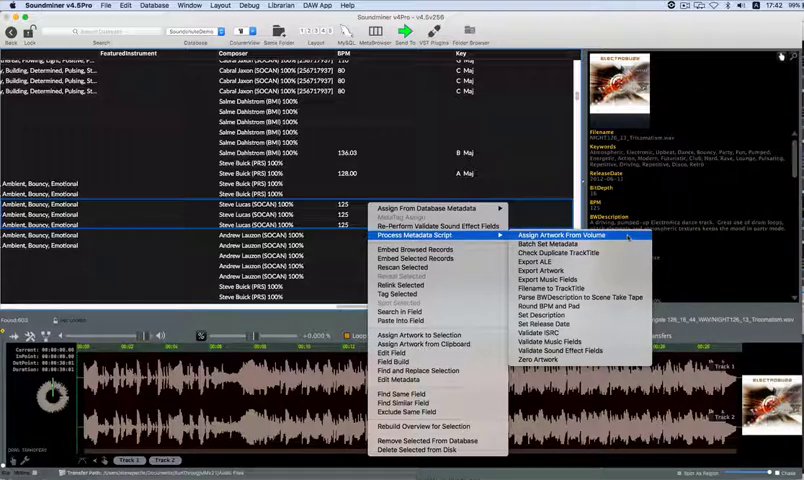
mouse_move(560, 280)
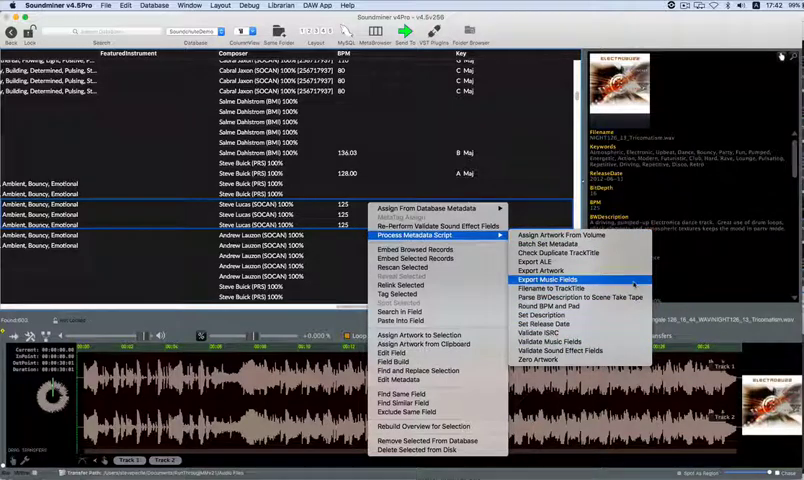